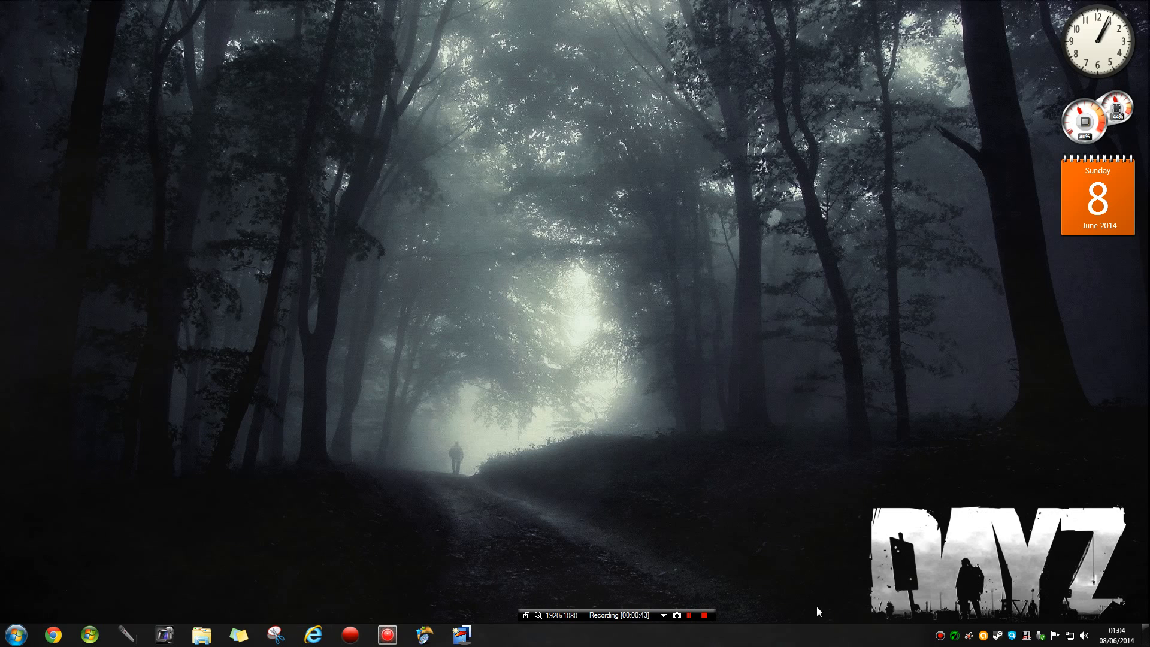
{"action": "mouse_move", "coordinate": [586, 327]}
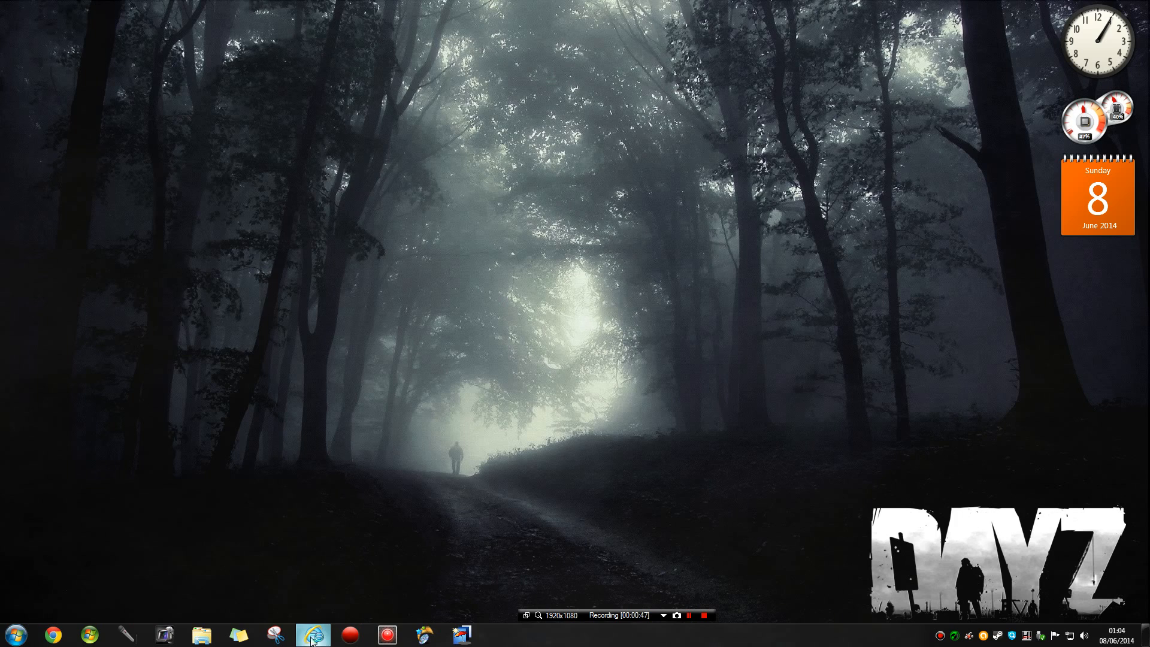
- Search Google for 'ma' and go to the major nelson suggestion to reach majornelson.com
{"action": "left_click", "coordinate": [312, 634]}
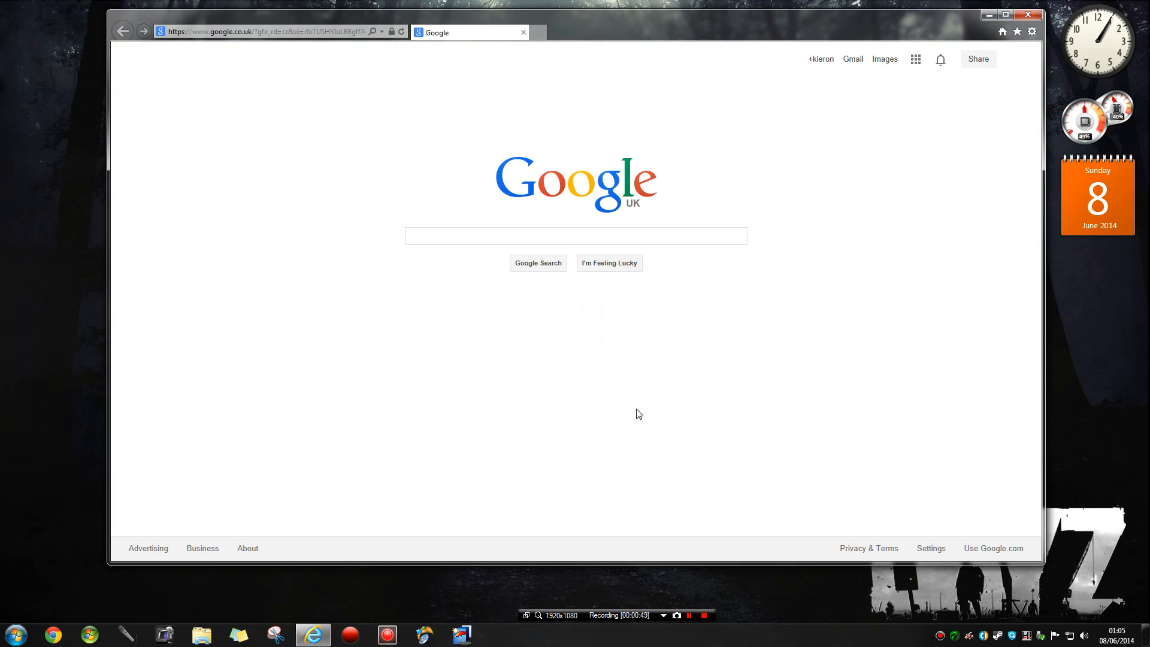
{"action": "left_click", "coordinate": [575, 236]}
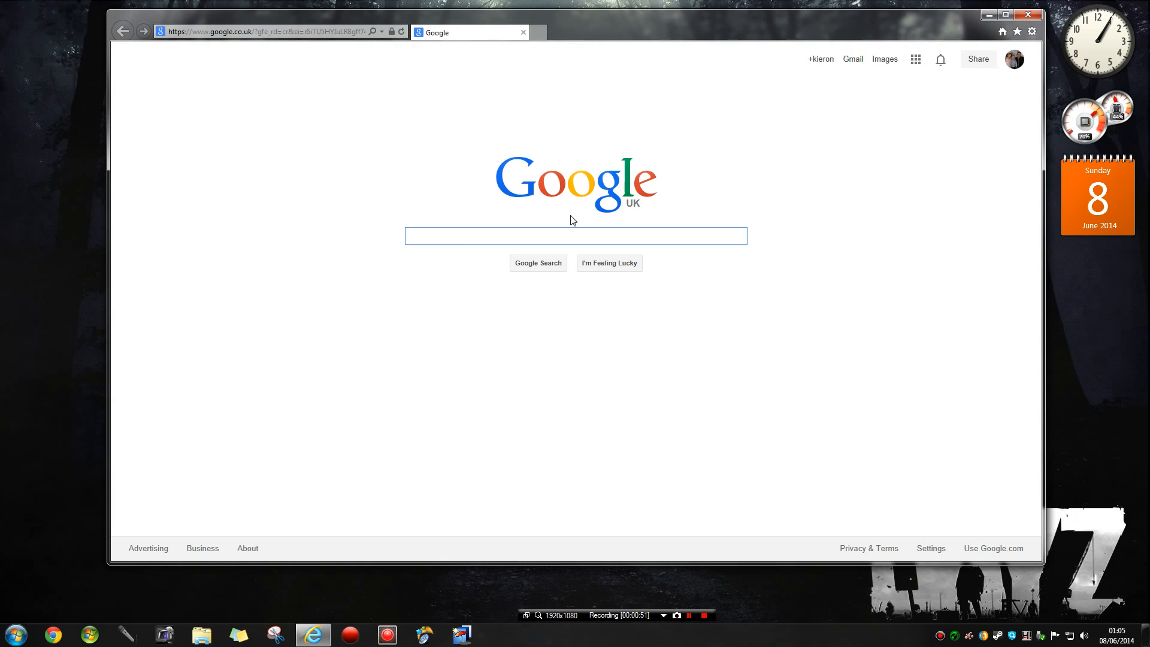
{"action": "mouse_move", "coordinate": [573, 220]}
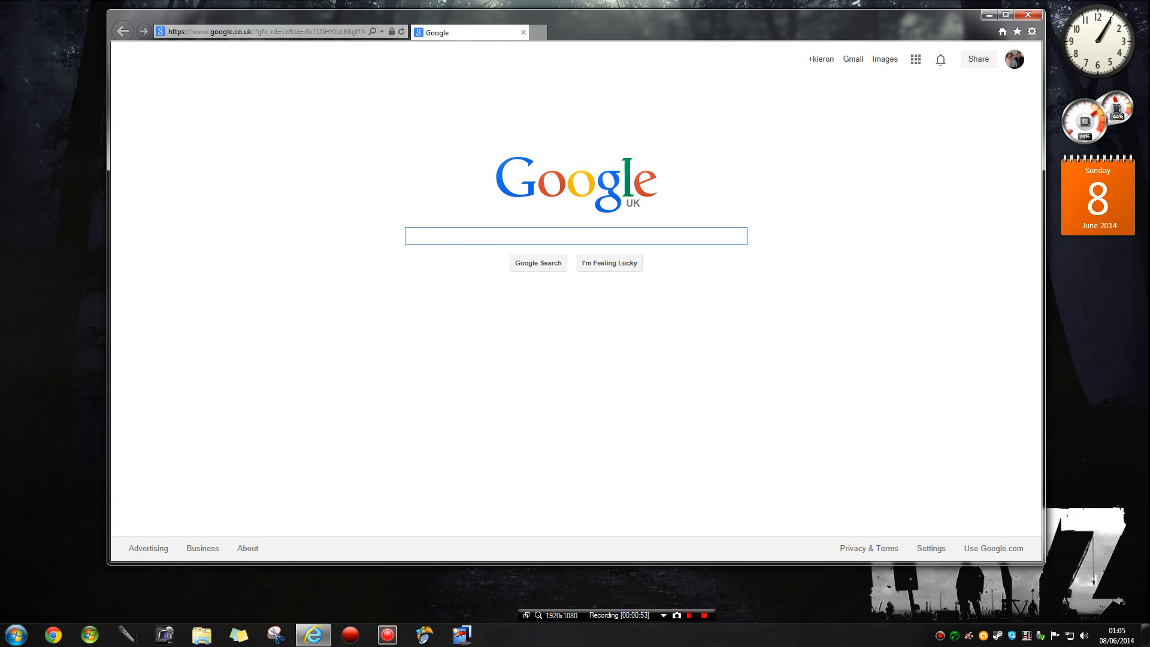
{"action": "type", "text": "ma"}
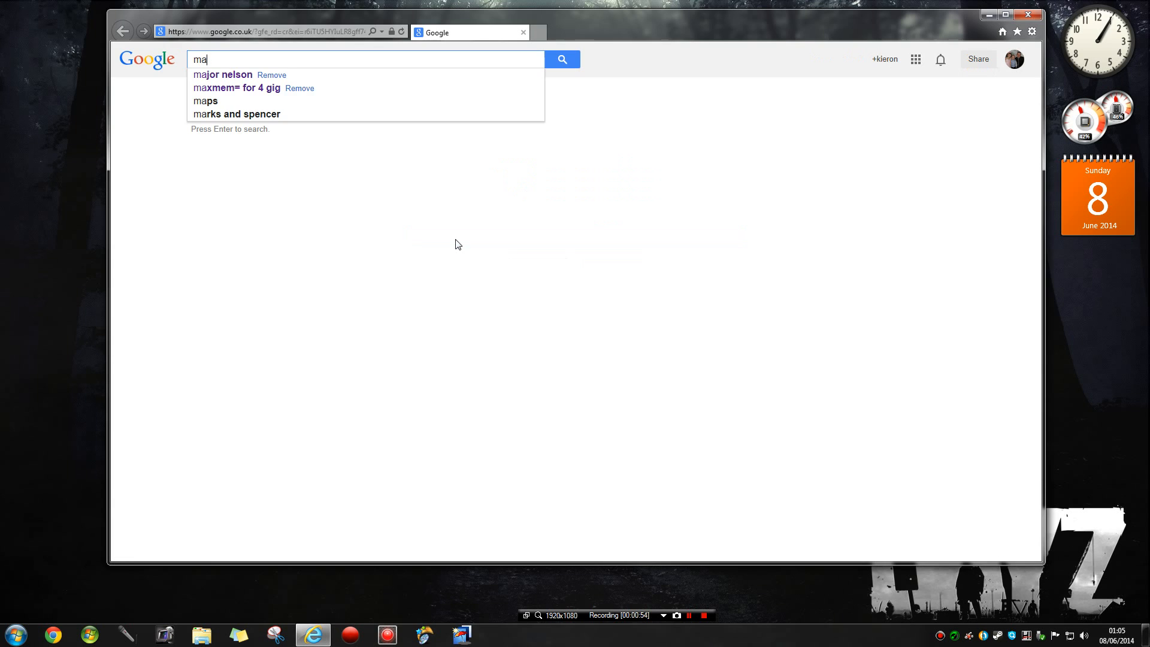
{"action": "left_click", "coordinate": [222, 74]}
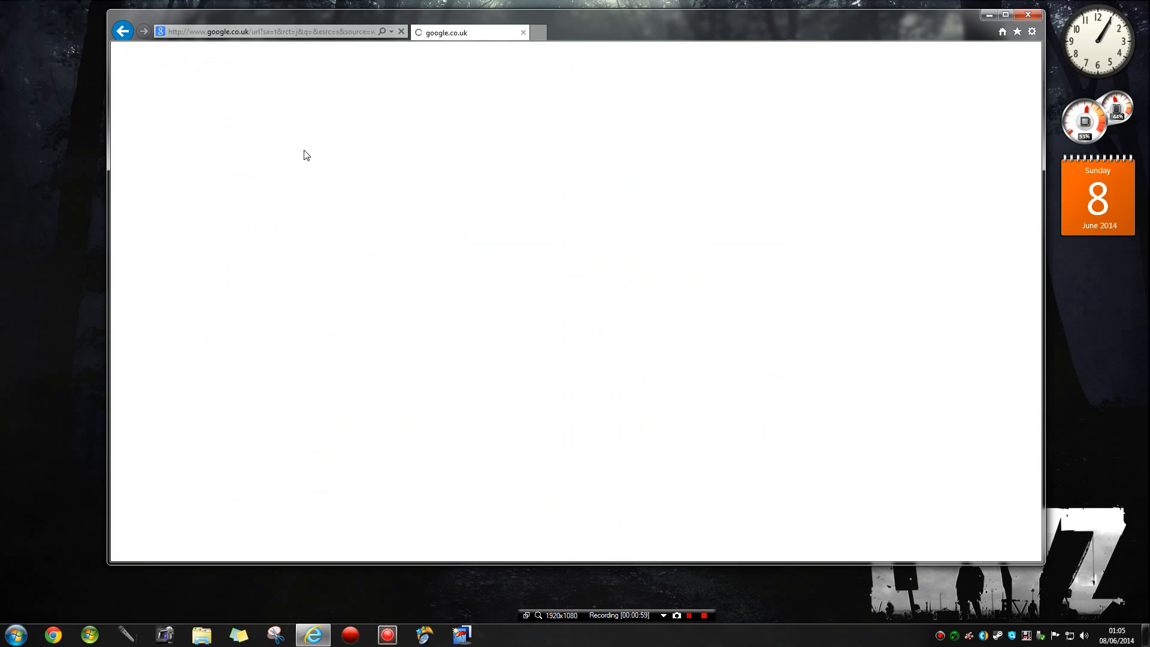
{"action": "mouse_move", "coordinate": [623, 296]}
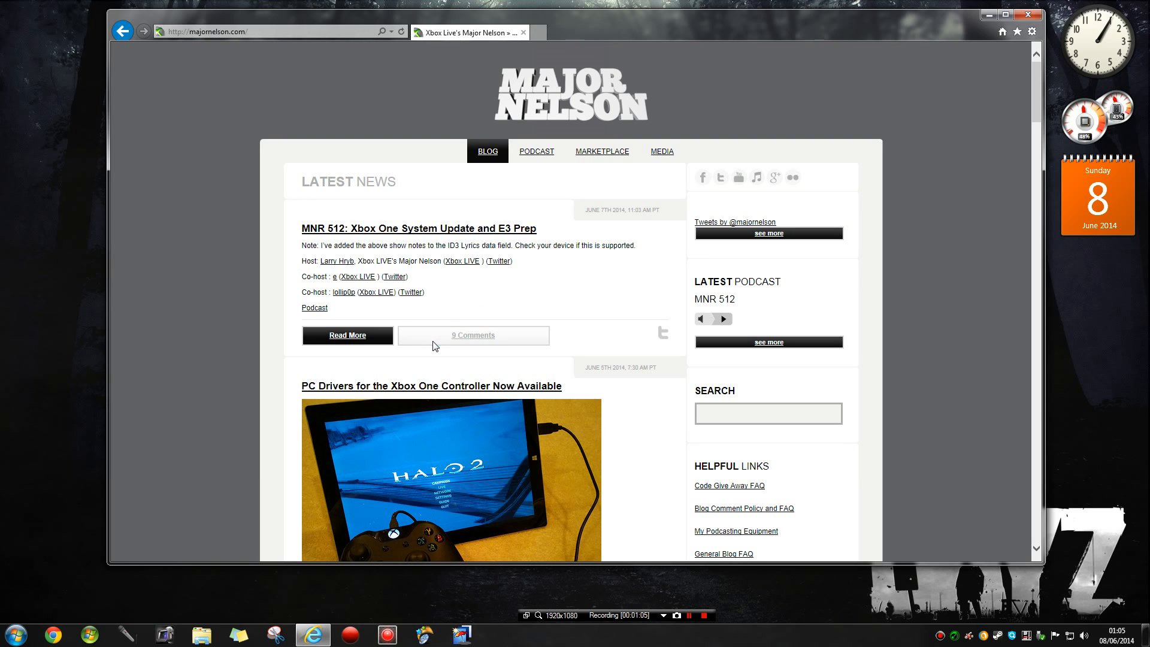
- Scroll to the Xbox One Controller PC Drivers post with its x86/x64 links, then close Internet Explorer
{"action": "scroll", "scroll_direction": "down", "scroll_amount": 3}
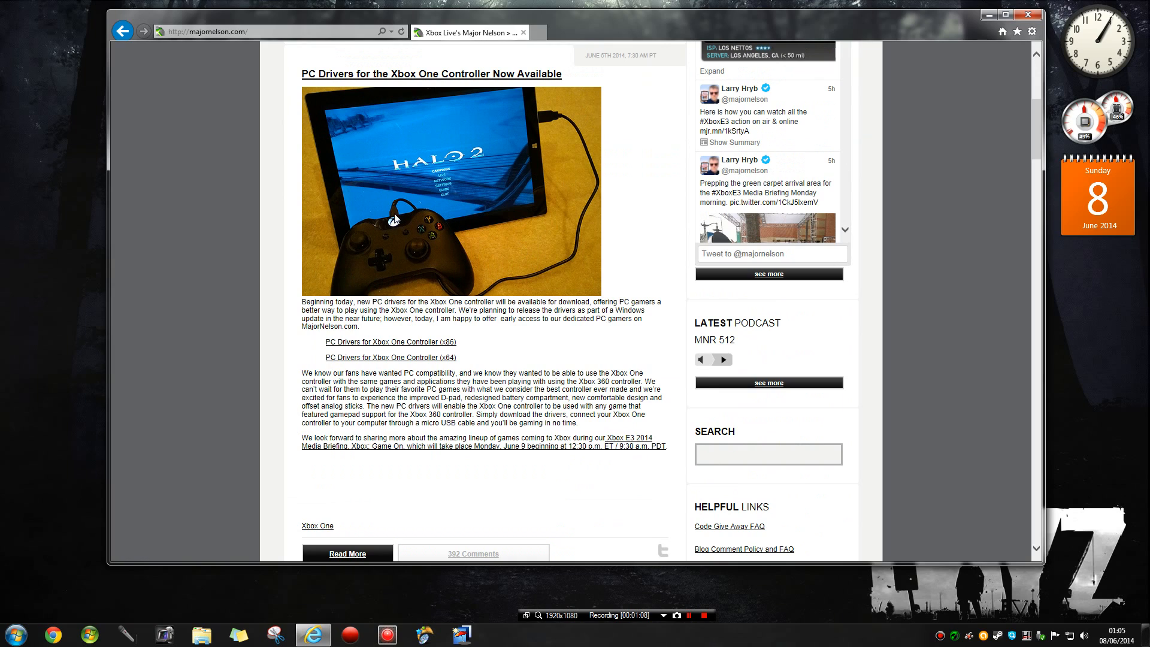
{"action": "mouse_move", "coordinate": [568, 129]}
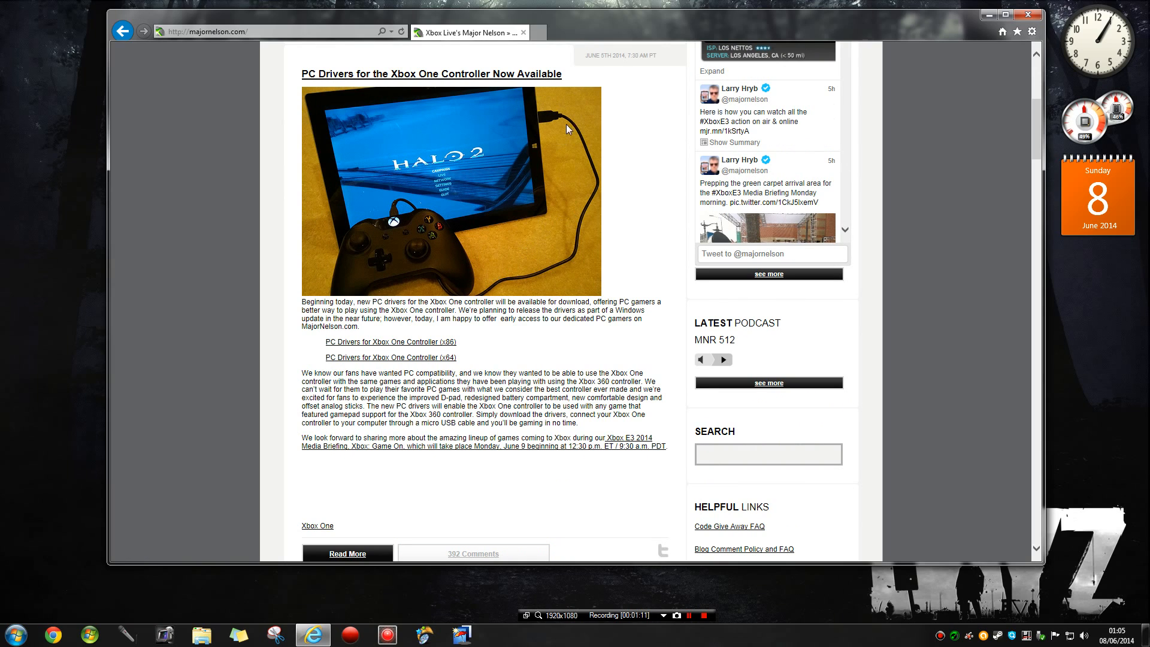
{"action": "mouse_move", "coordinate": [508, 301]}
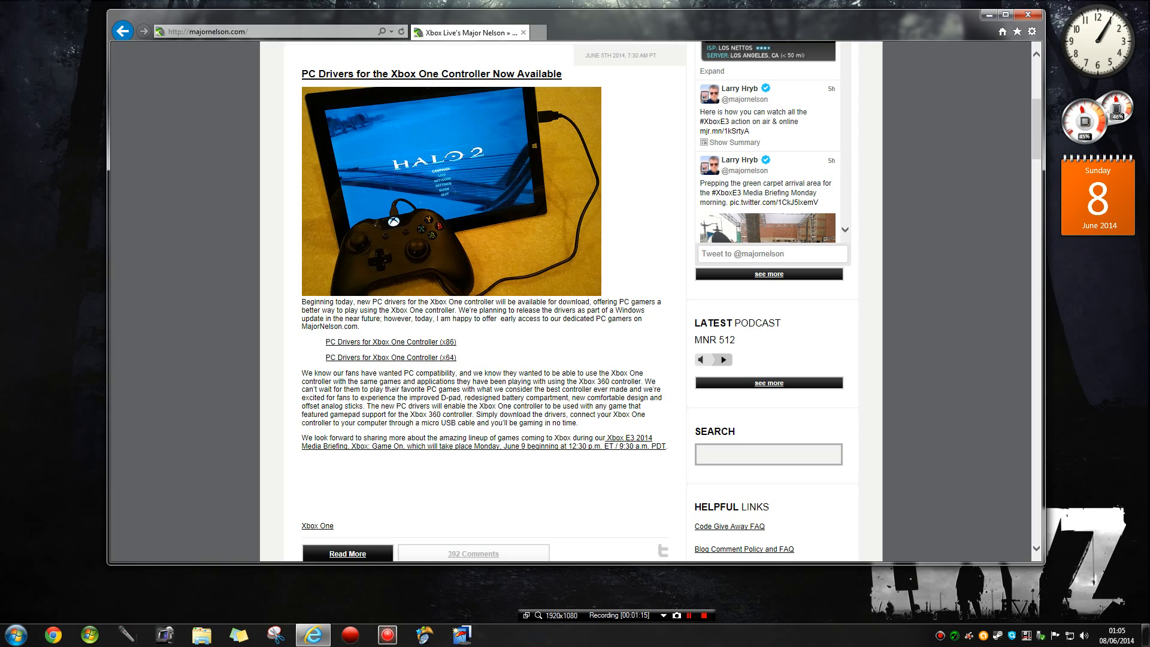
{"action": "mouse_move", "coordinate": [424, 360]}
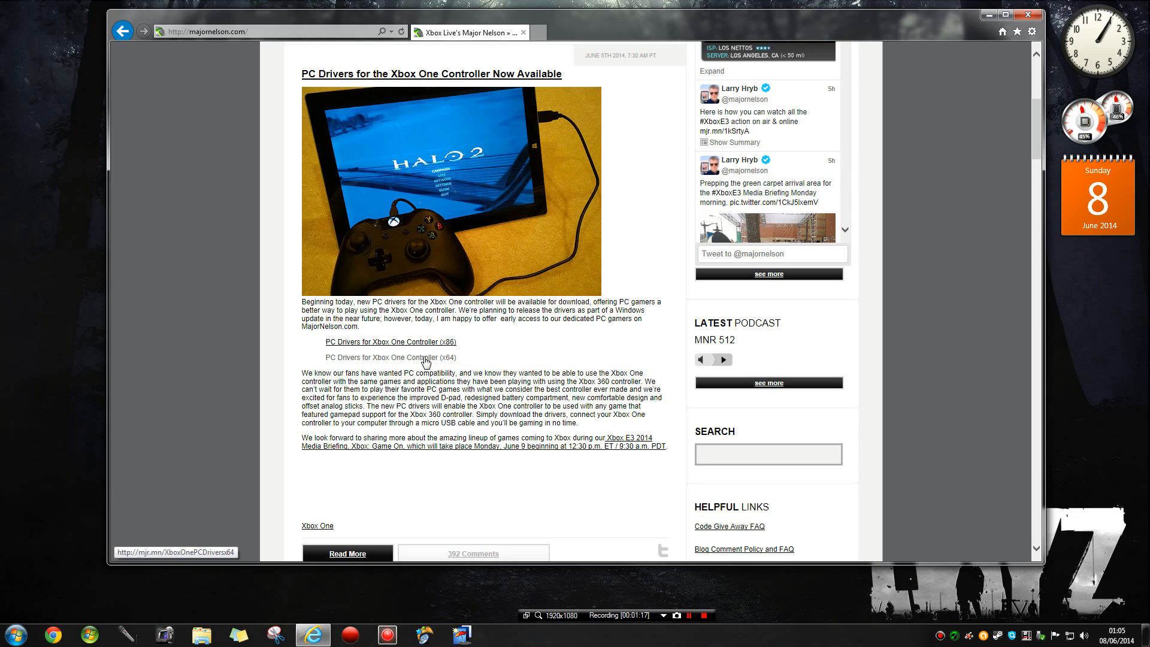
{"action": "mouse_move", "coordinate": [449, 366]}
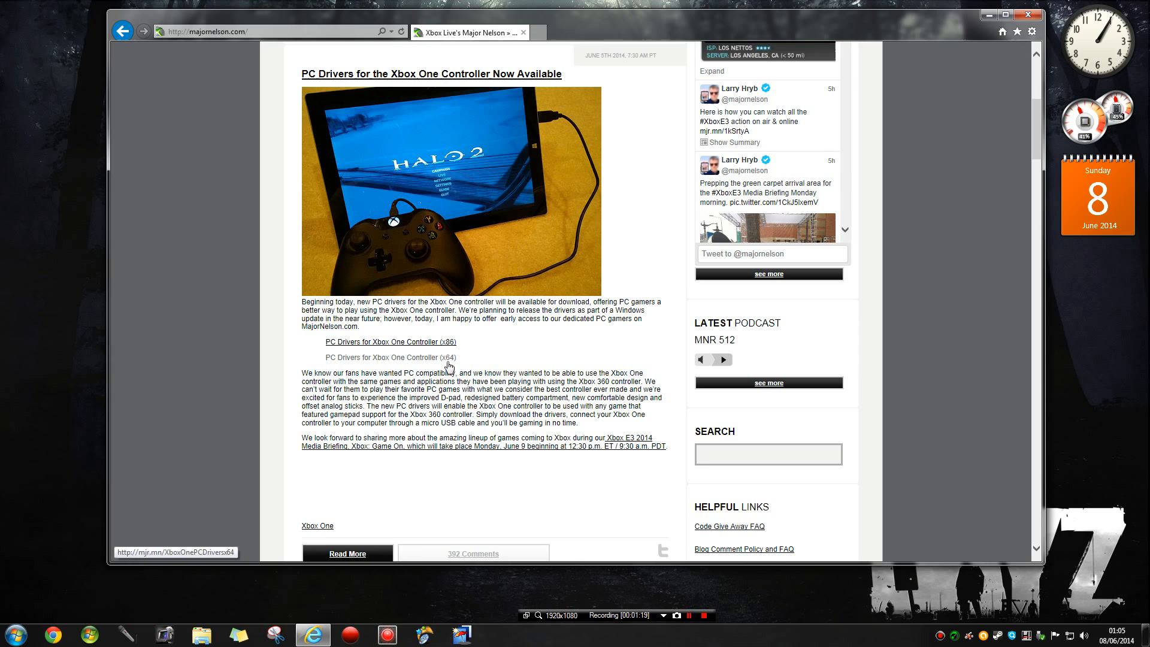
{"action": "mouse_move", "coordinate": [402, 339]}
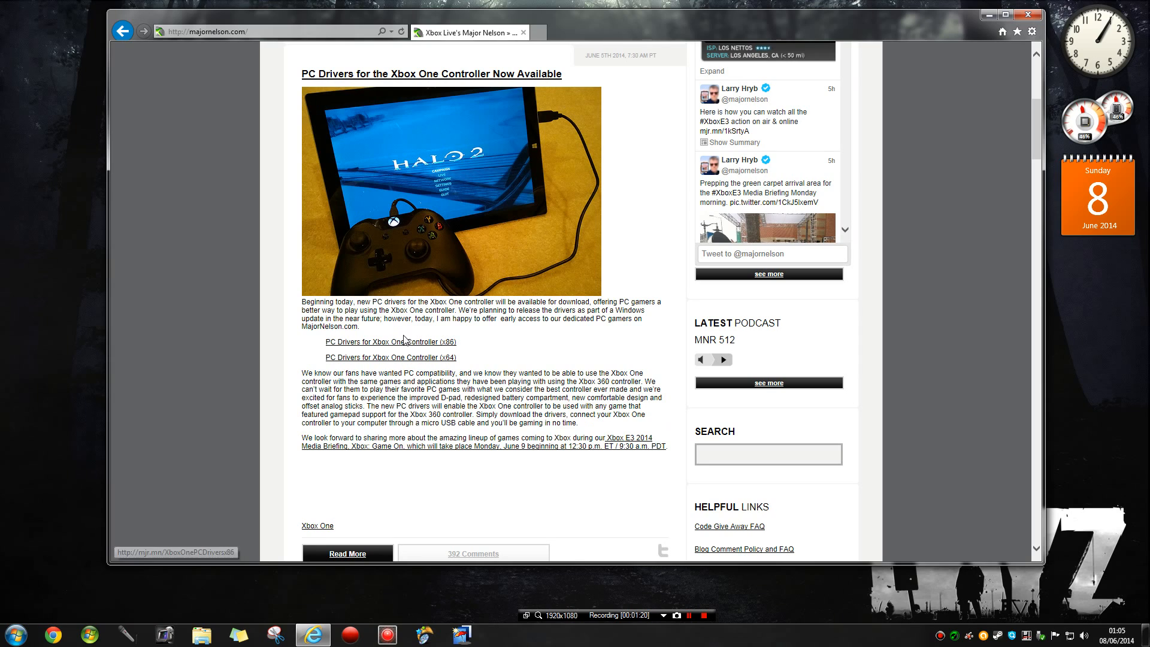
{"action": "mouse_move", "coordinate": [615, 338]}
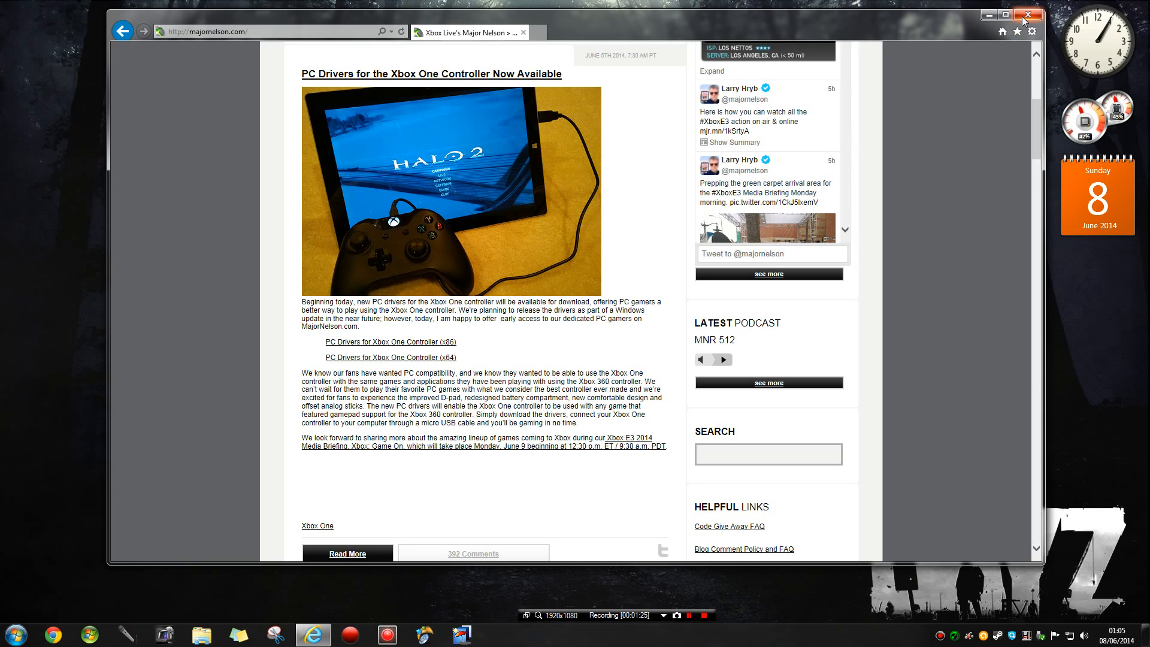
{"action": "left_click", "coordinate": [1027, 15]}
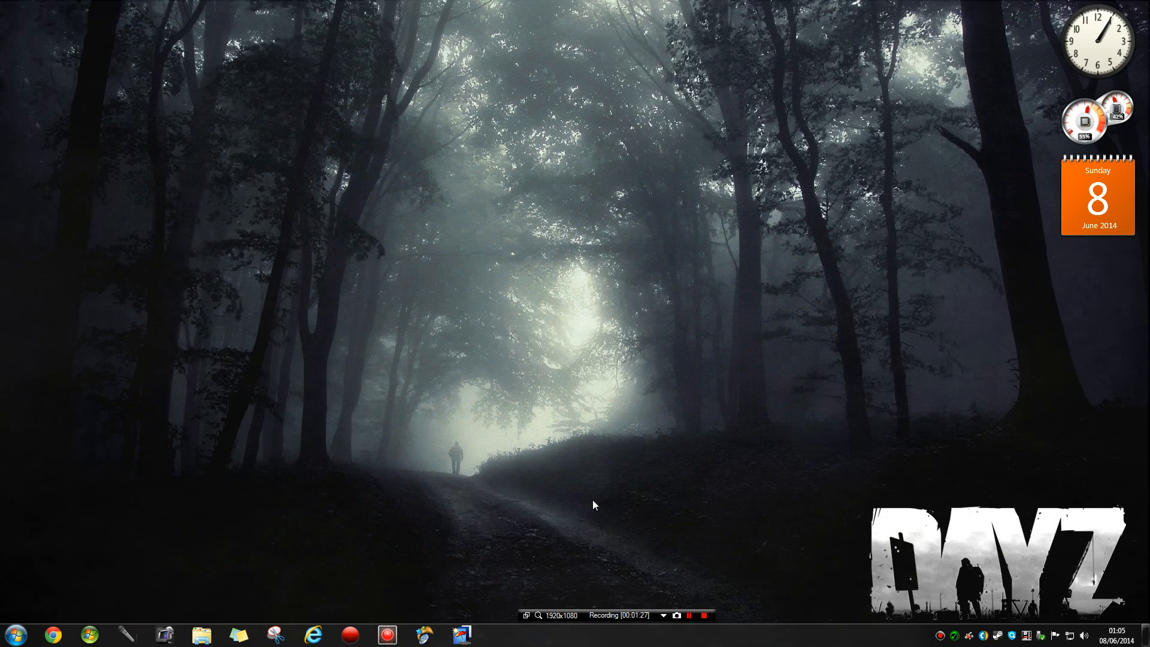
{"action": "mouse_move", "coordinate": [606, 371]}
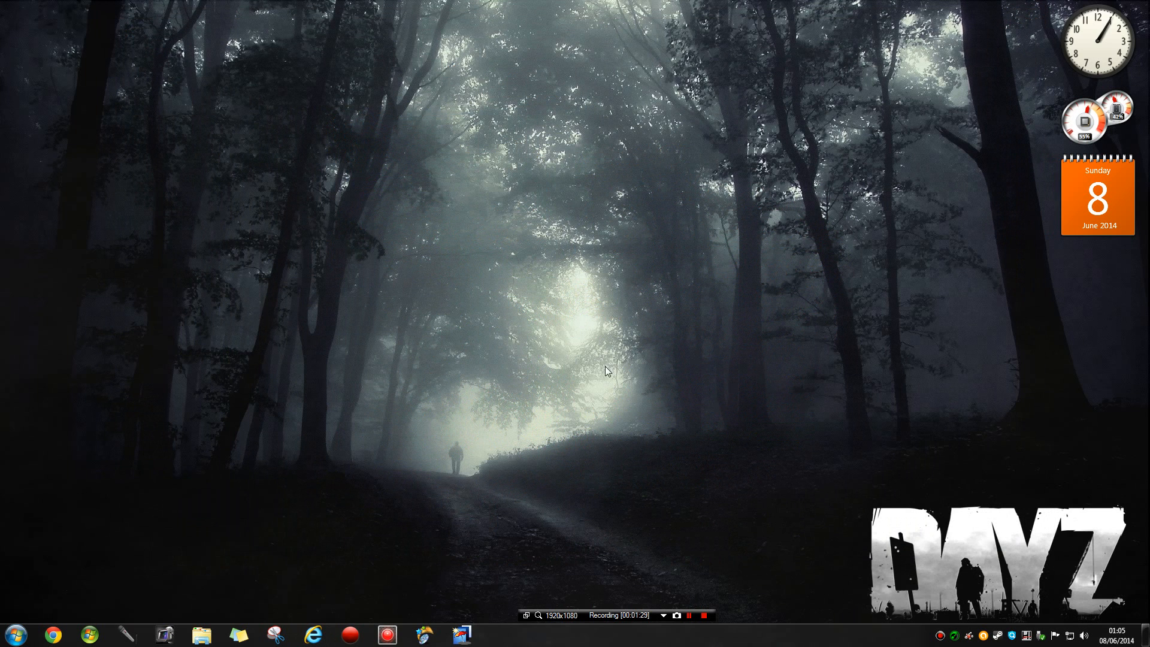
{"action": "mouse_move", "coordinate": [645, 424]}
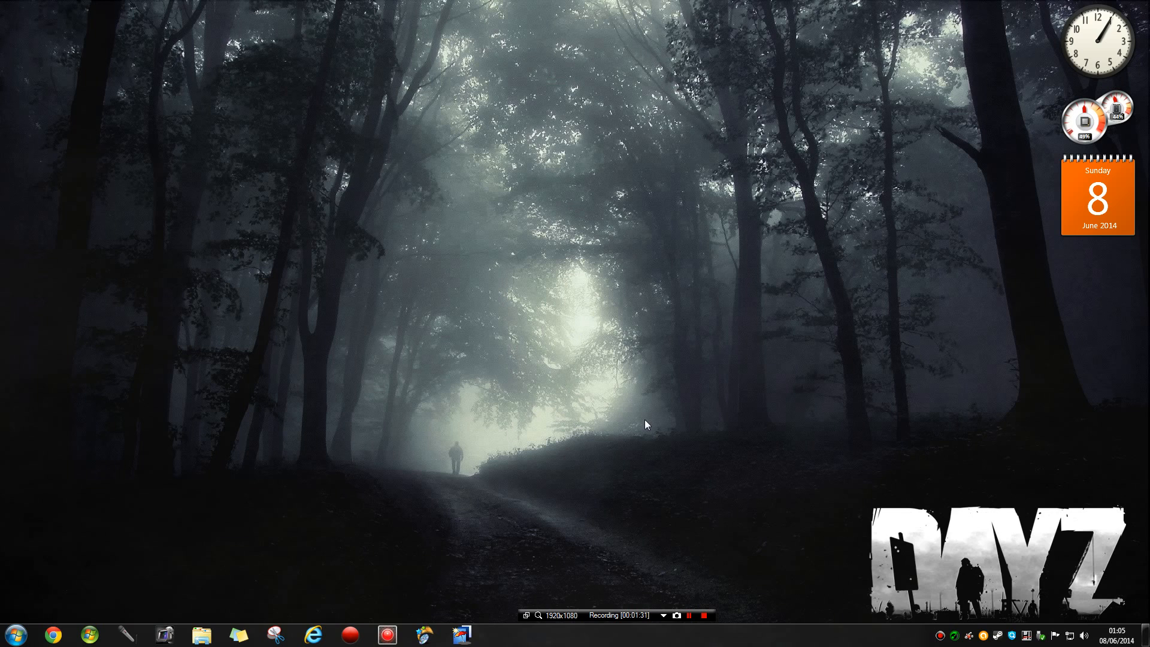